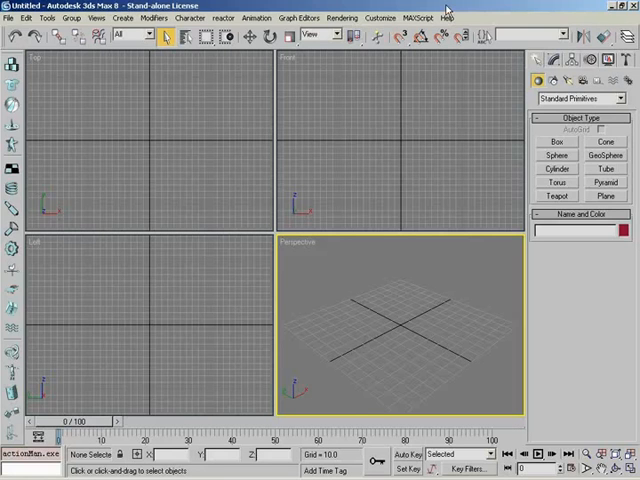
mouse_move(136, 155)
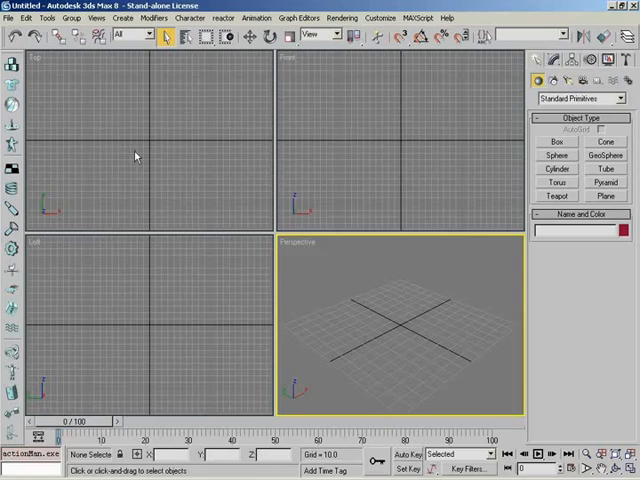
mouse_move(247, 146)
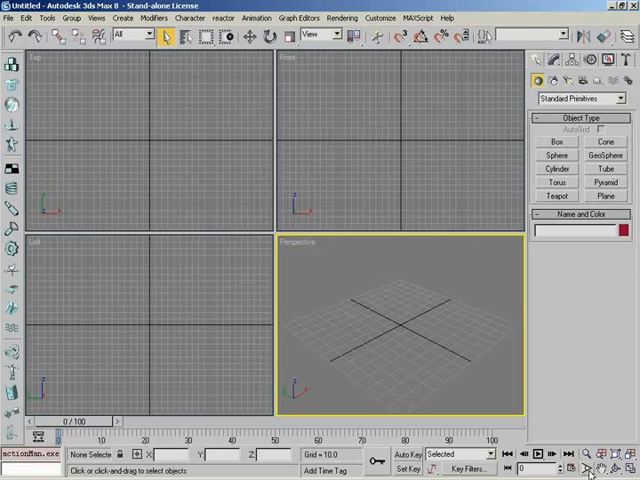
mouse_move(556, 442)
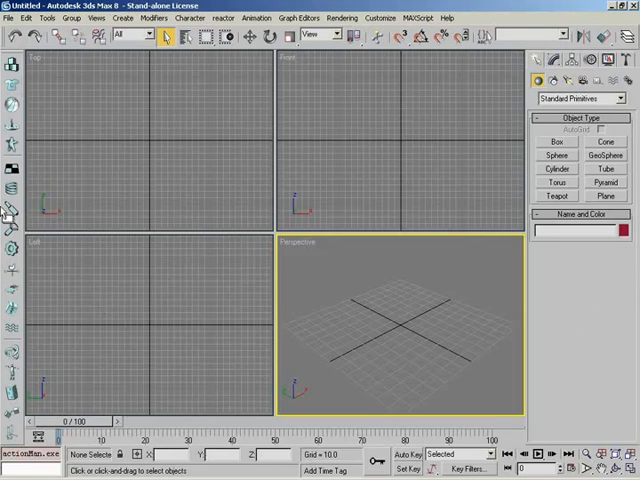
mouse_move(60, 355)
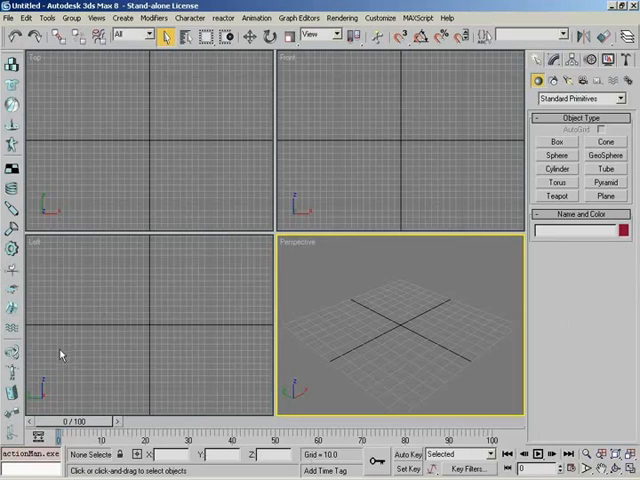
mouse_move(267, 283)
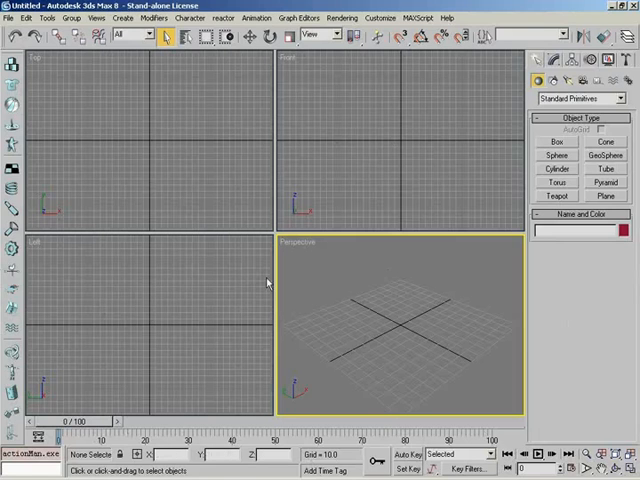
mouse_move(360, 131)
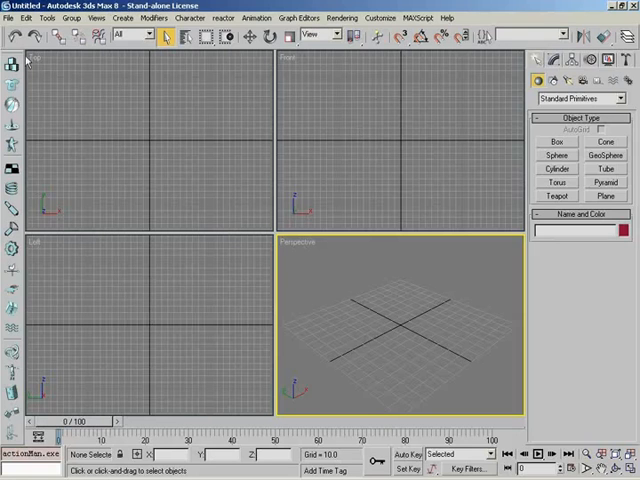
mouse_move(578, 338)
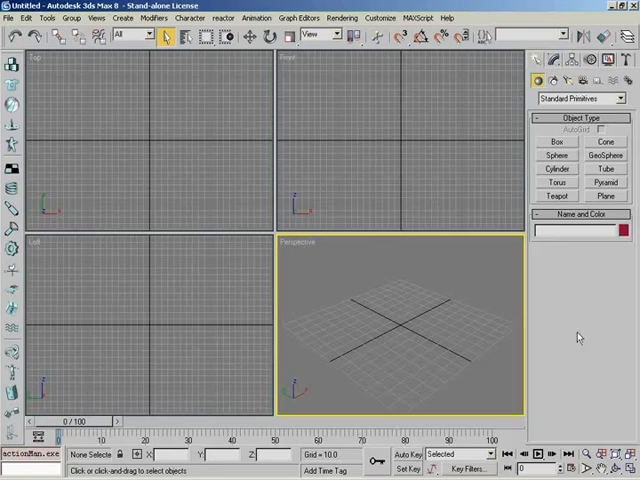